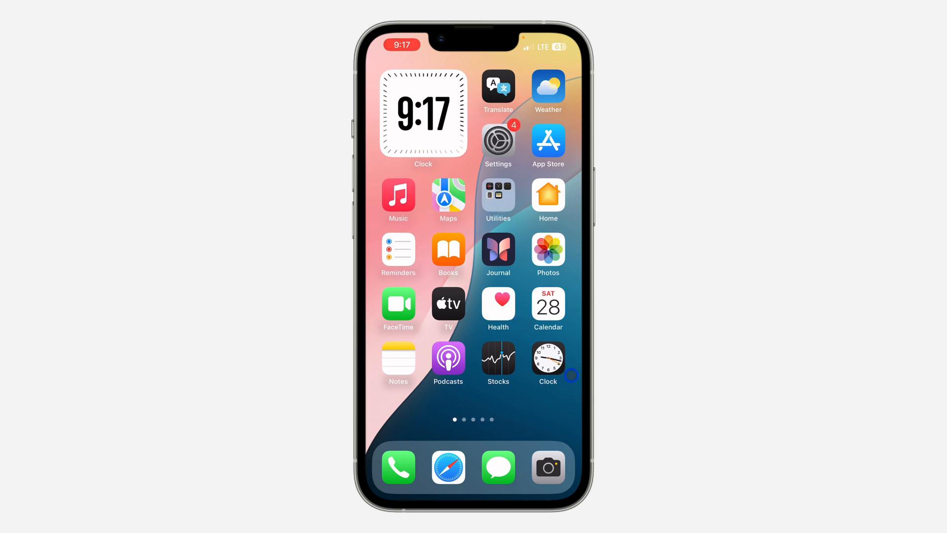
mouse_move(534, 175)
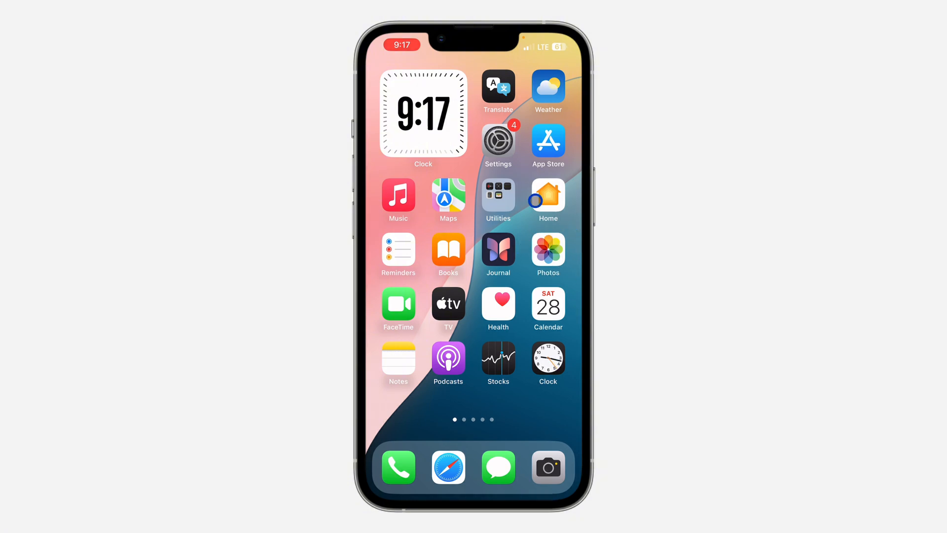
- Launch Safari and load showmax.com from the address bar
left_click(448, 466)
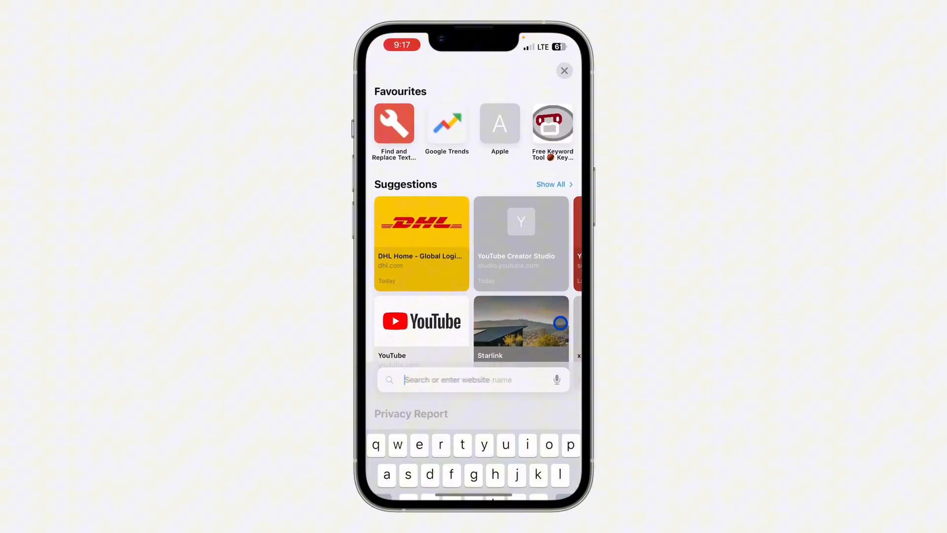
type("showmax.com")
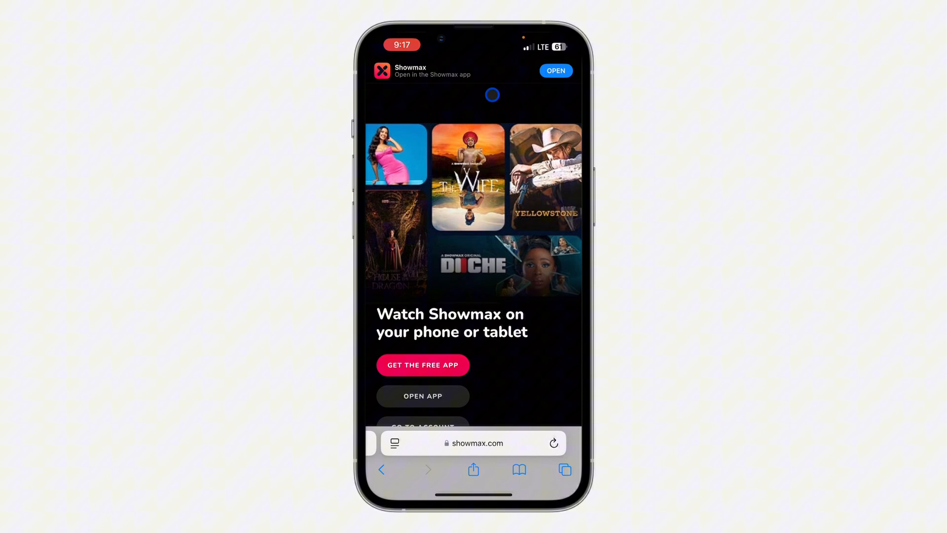
mouse_move(512, 327)
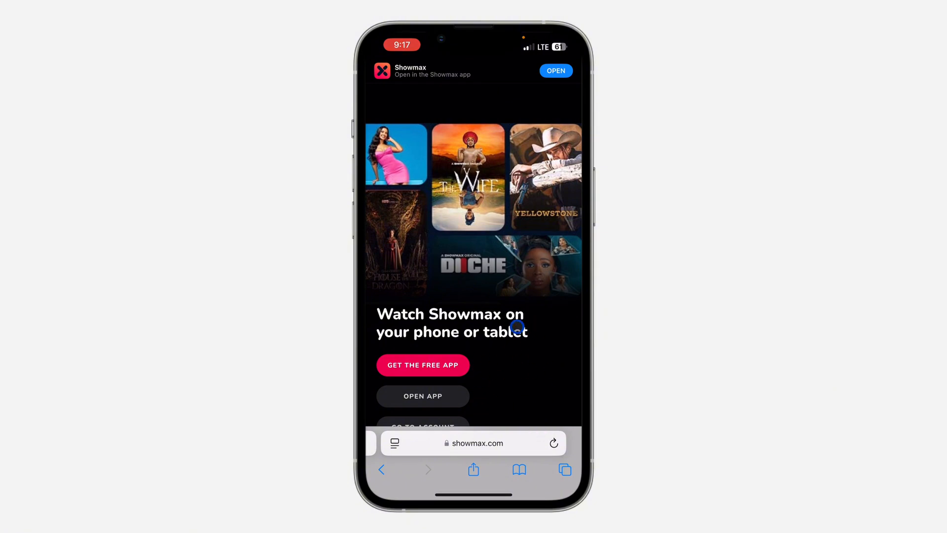
- Go to the Showmax account page showing plans and payment details
scroll("up", 3)
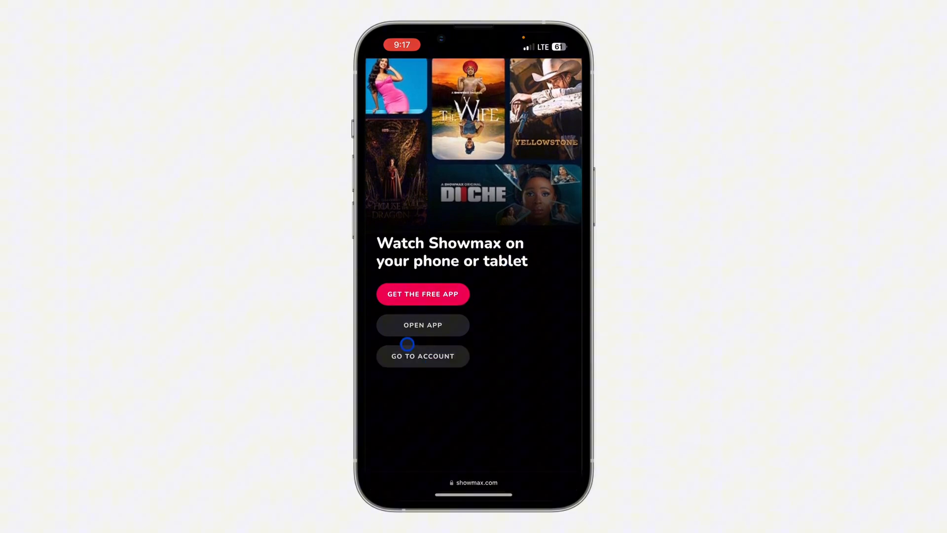
left_click(422, 356)
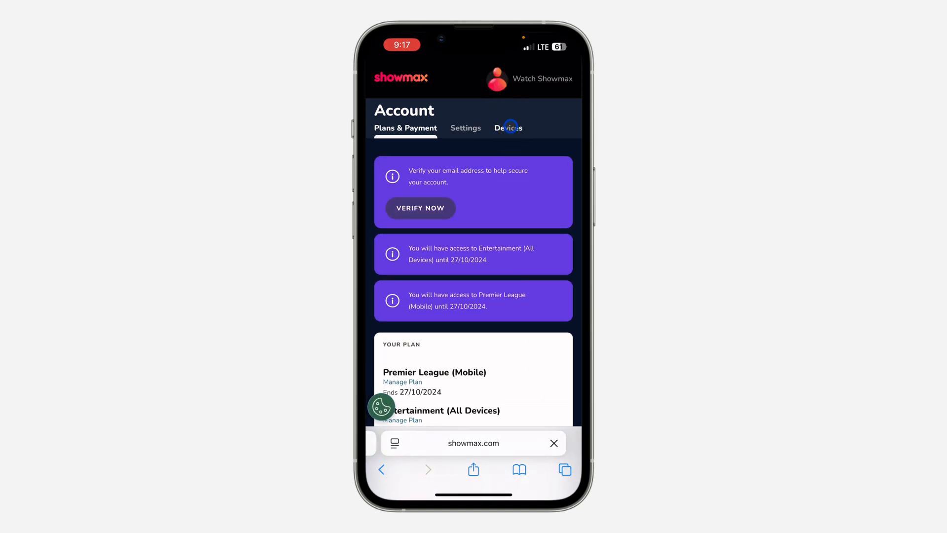
- From the Devices tab, sign out all other devices and confirm
left_click(508, 127)
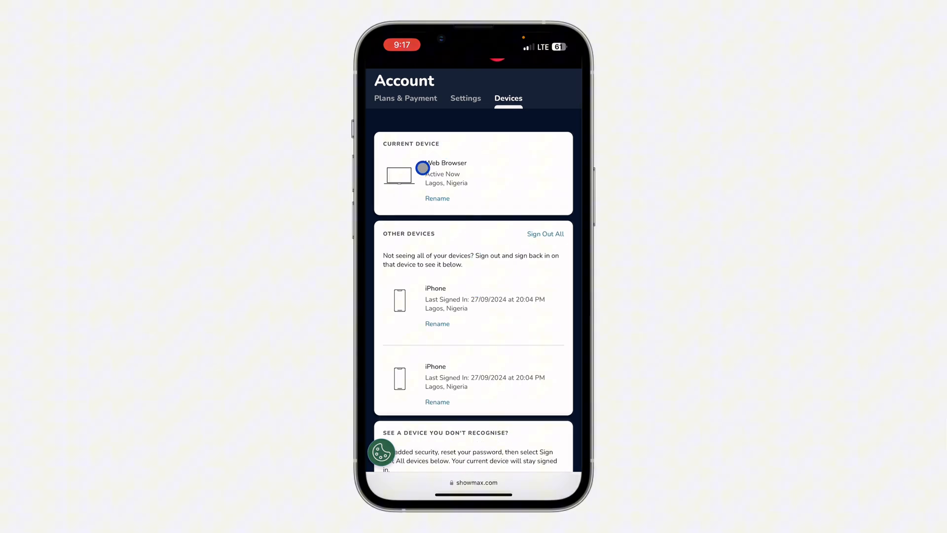
mouse_move(465, 228)
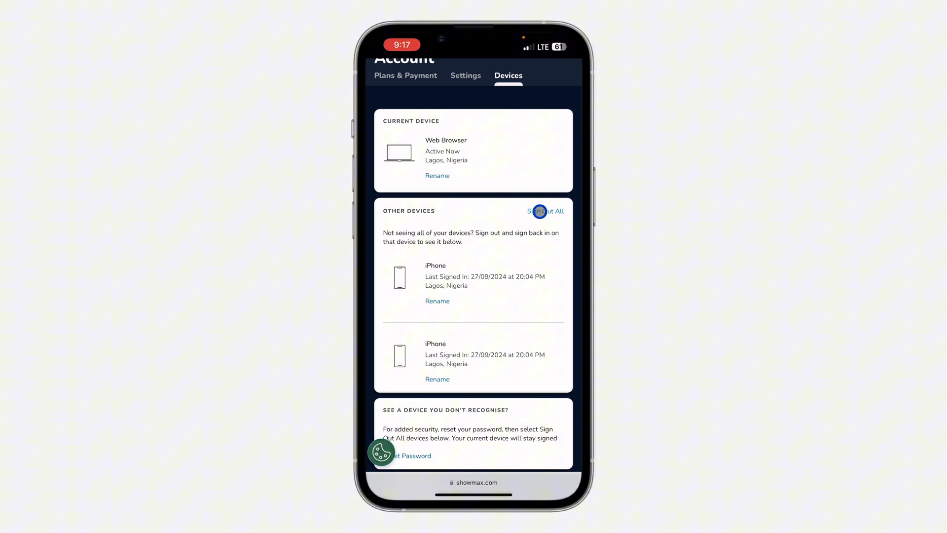
left_click(545, 211)
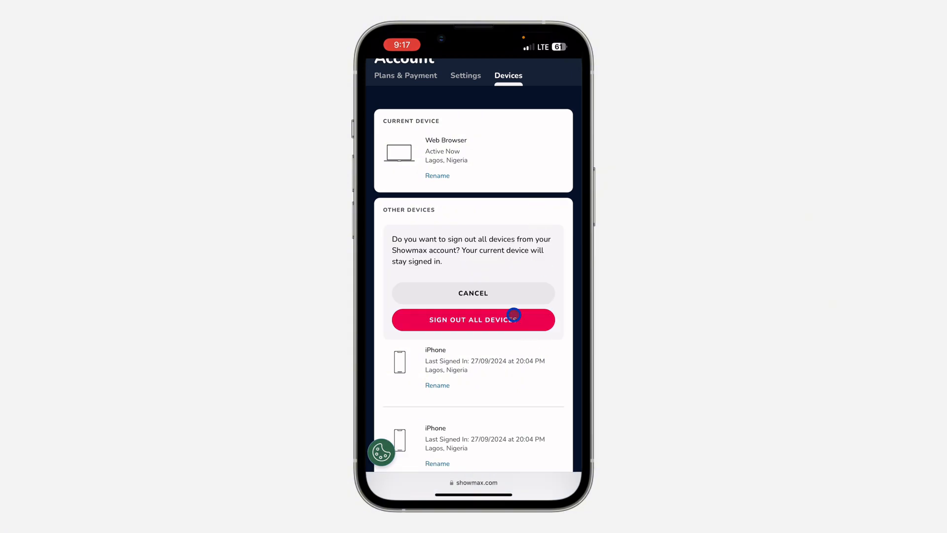
left_click(473, 293)
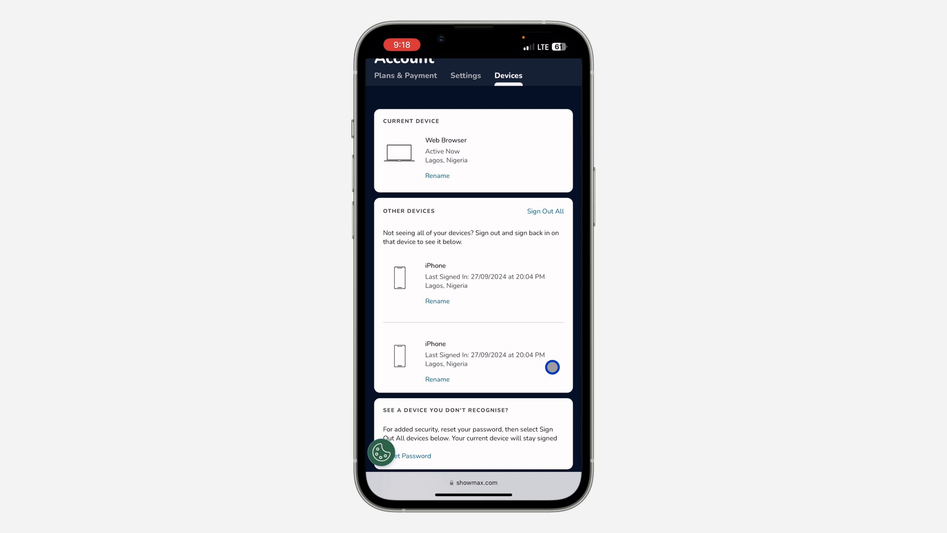
mouse_move(523, 464)
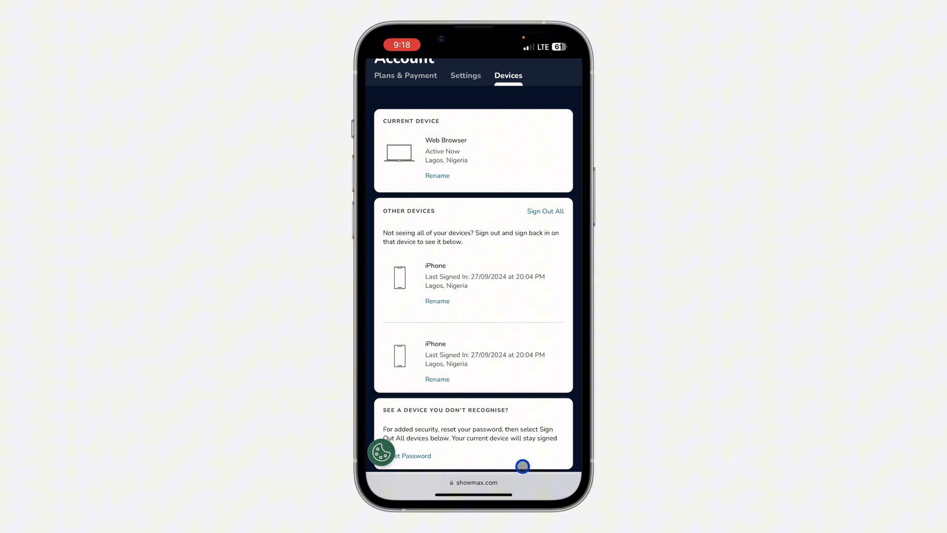
mouse_move(537, 361)
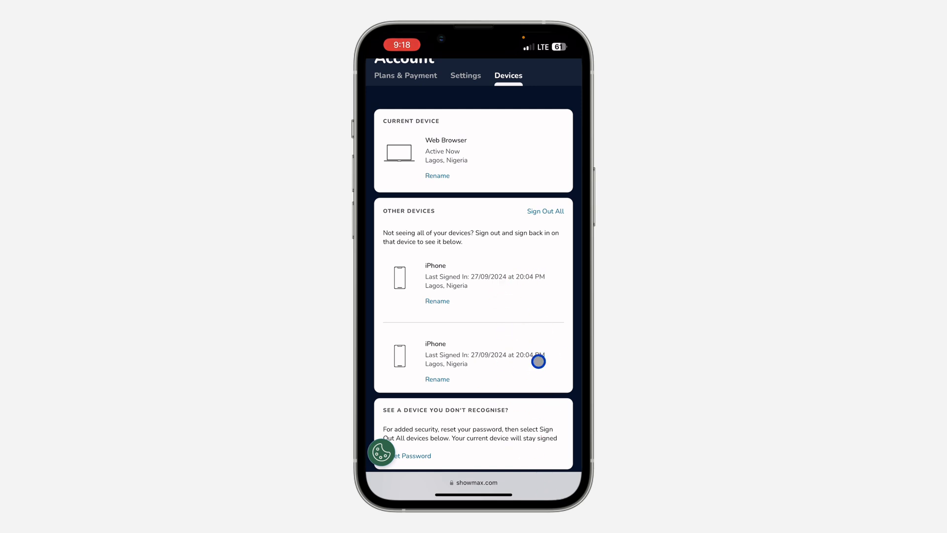